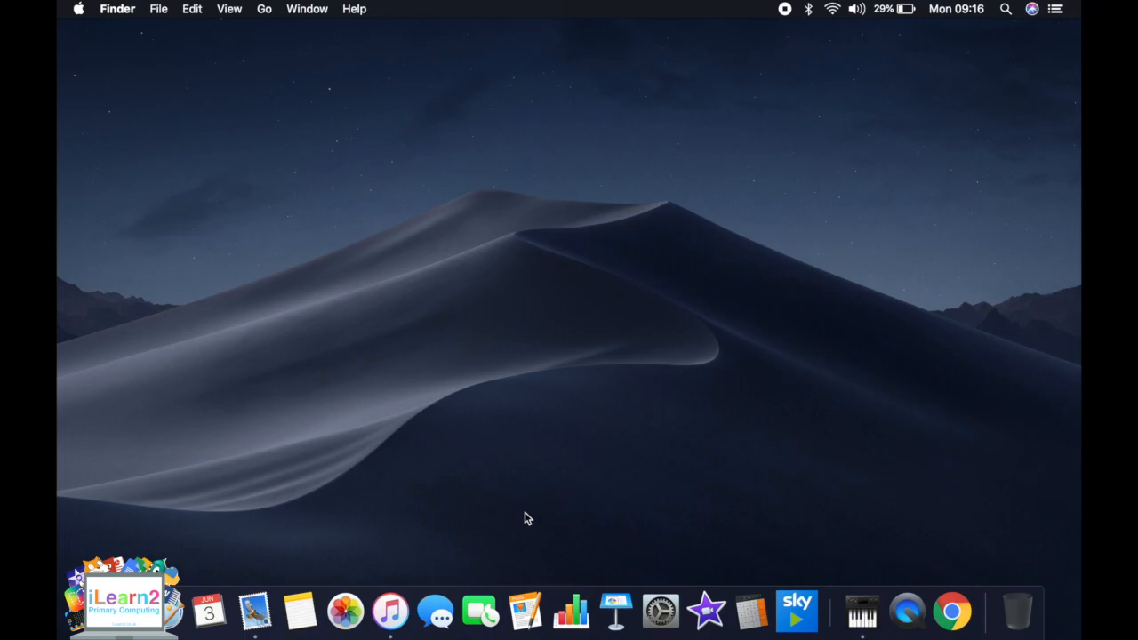
pyautogui.moveTo(523, 531)
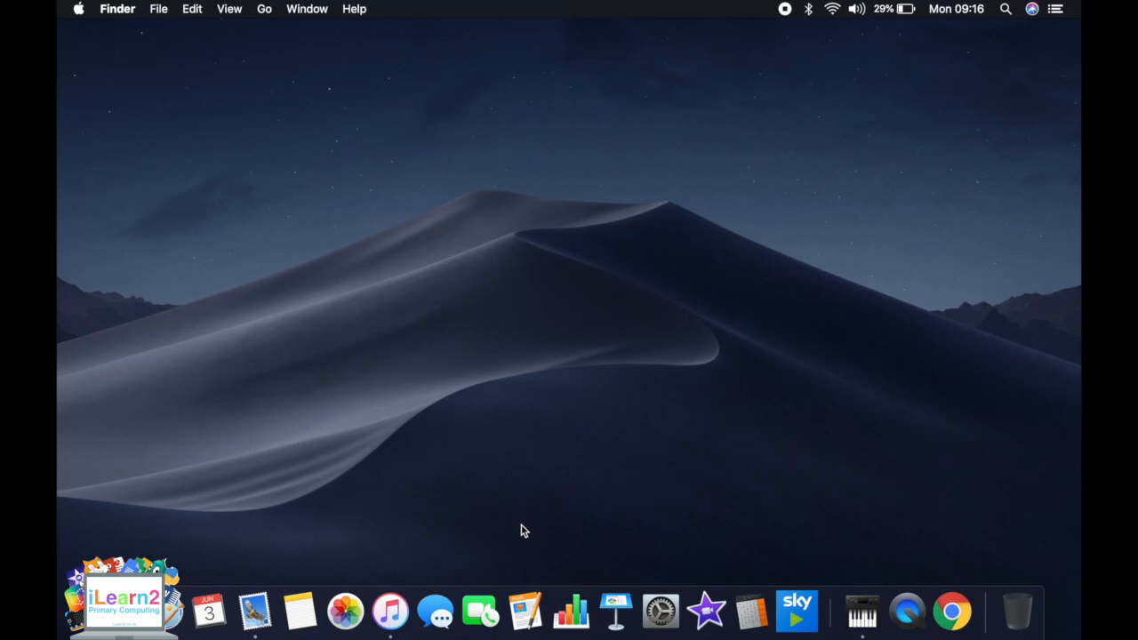
pyautogui.moveTo(535, 517)
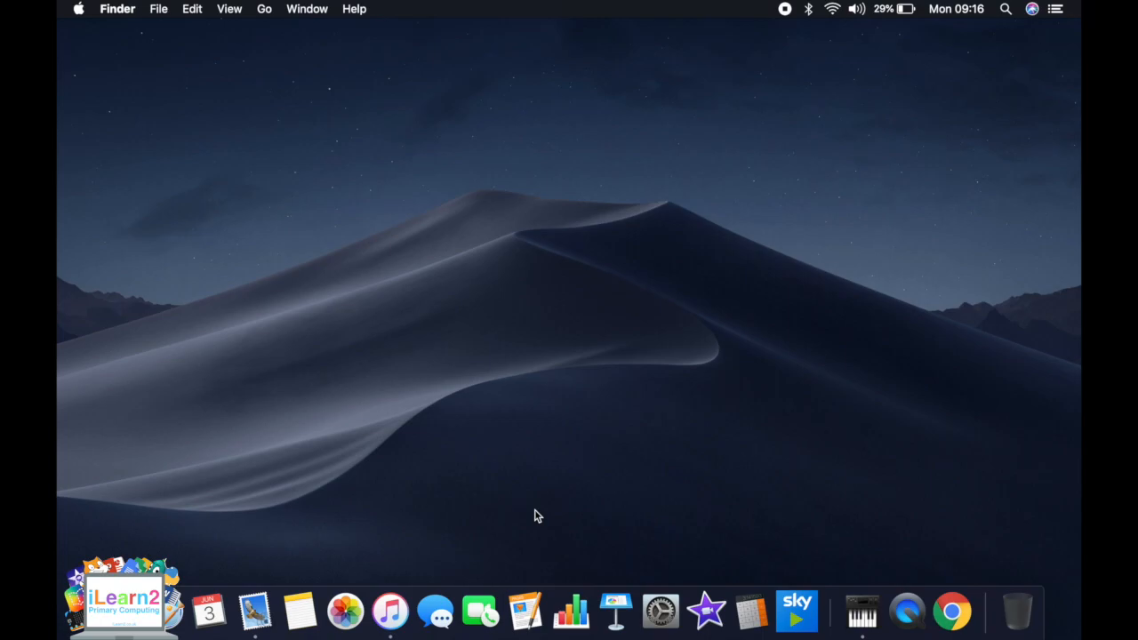
pyautogui.moveTo(559, 498)
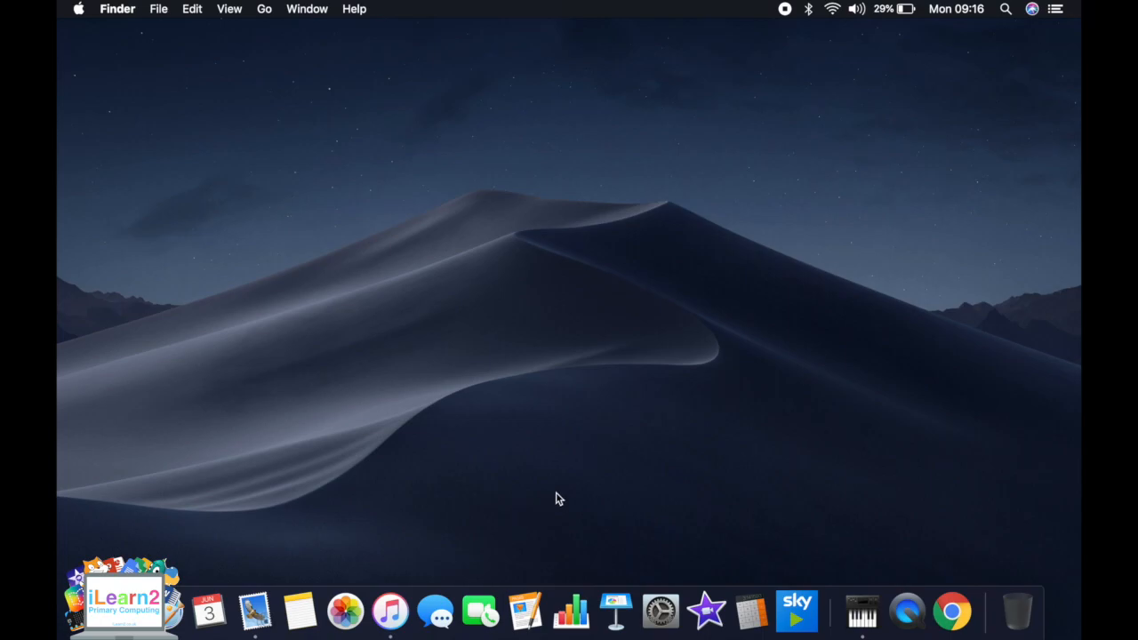
pyautogui.moveTo(622, 428)
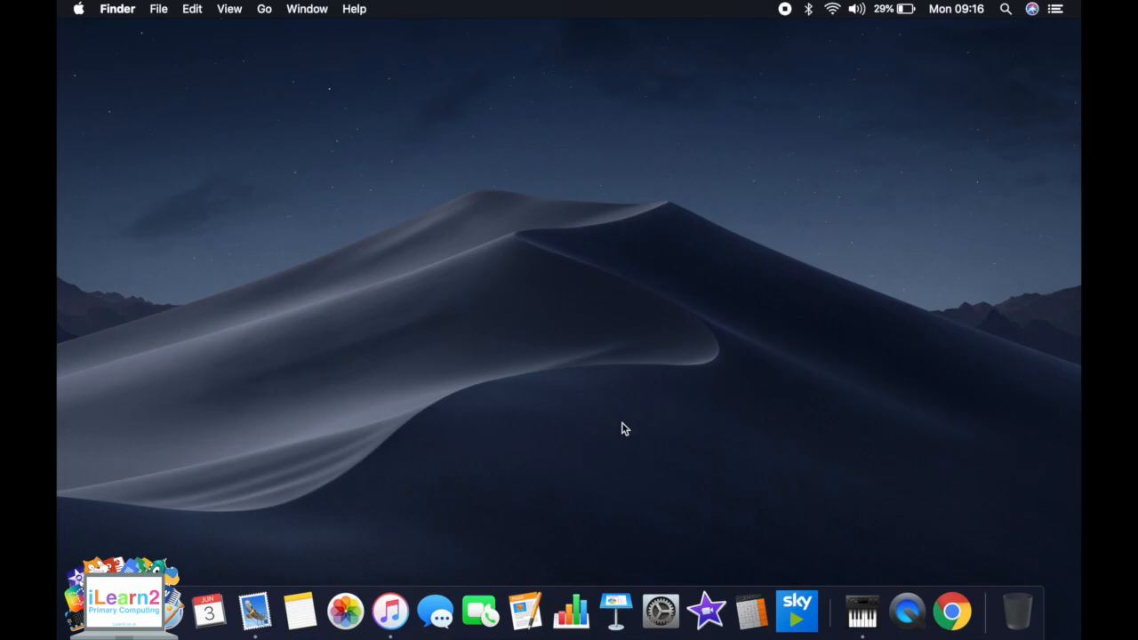
pyautogui.moveTo(583, 441)
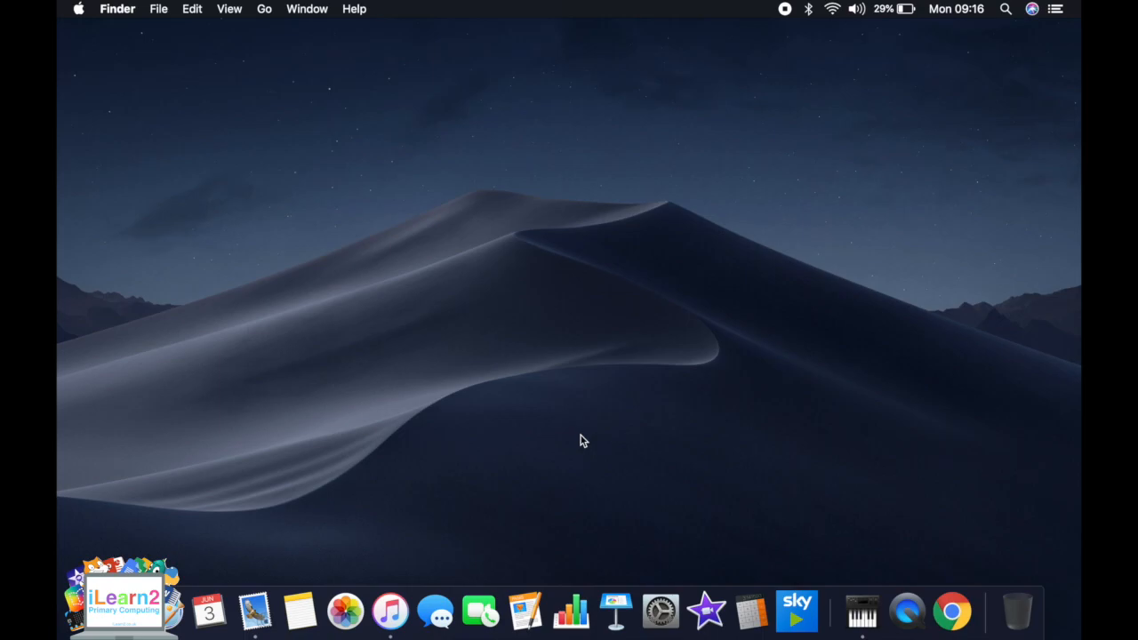
pyautogui.moveTo(611, 414)
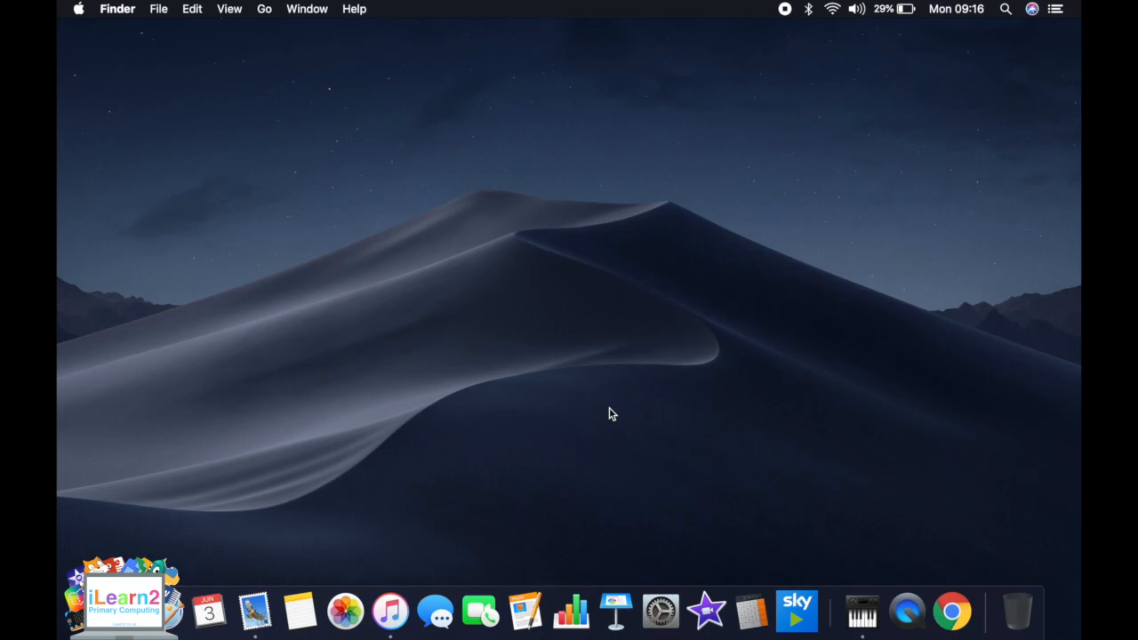
pyautogui.moveTo(634, 425)
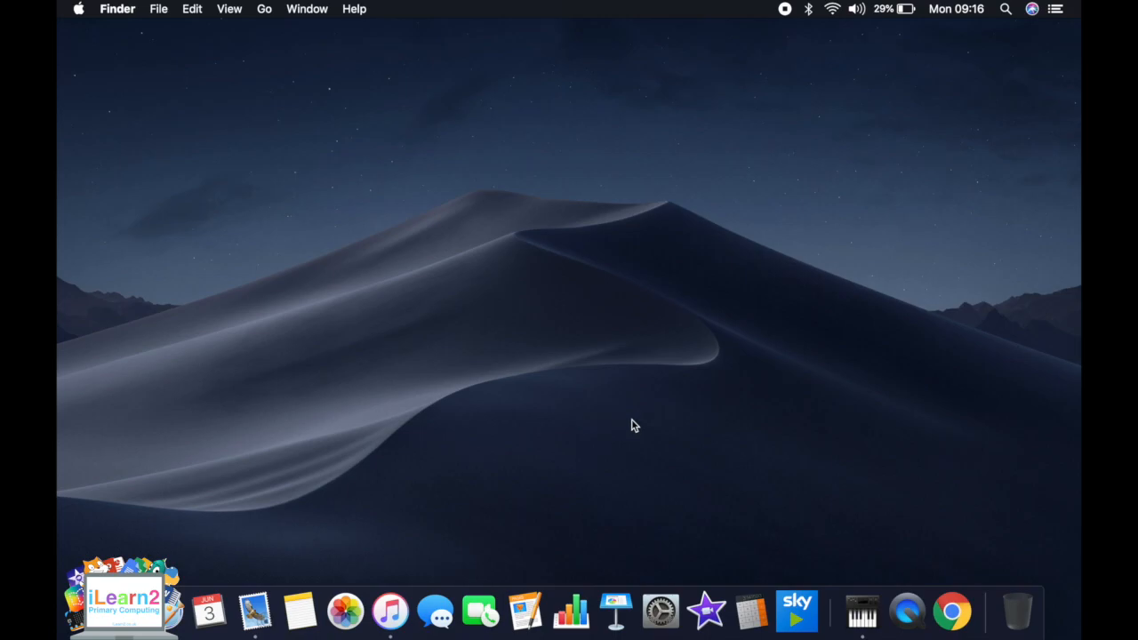
pyautogui.moveTo(861, 611)
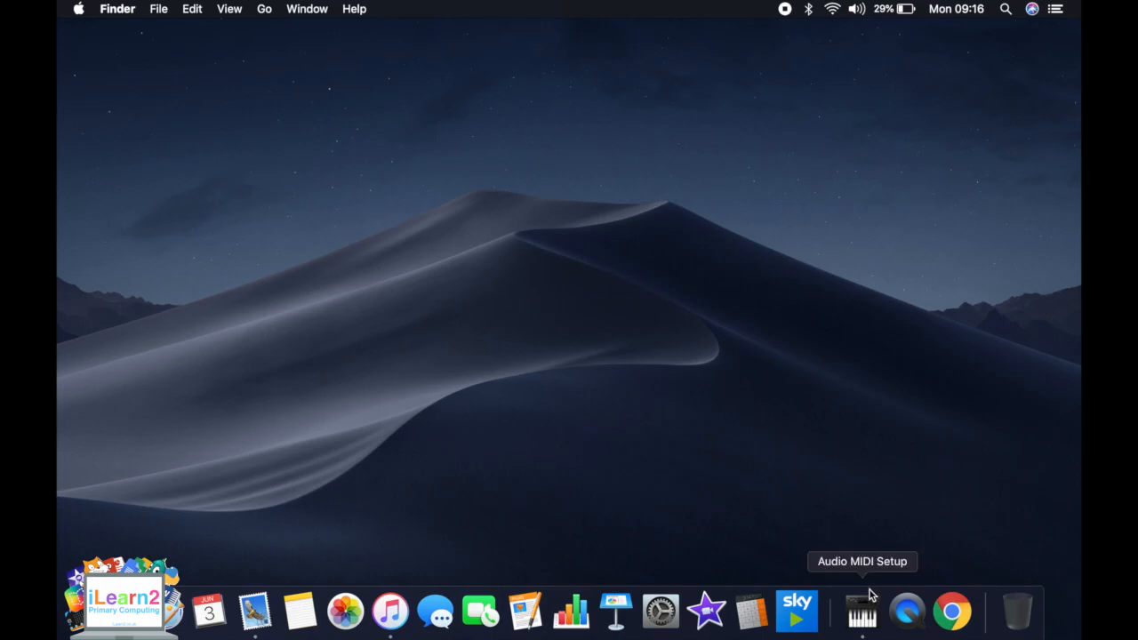
pyautogui.moveTo(1007, 37)
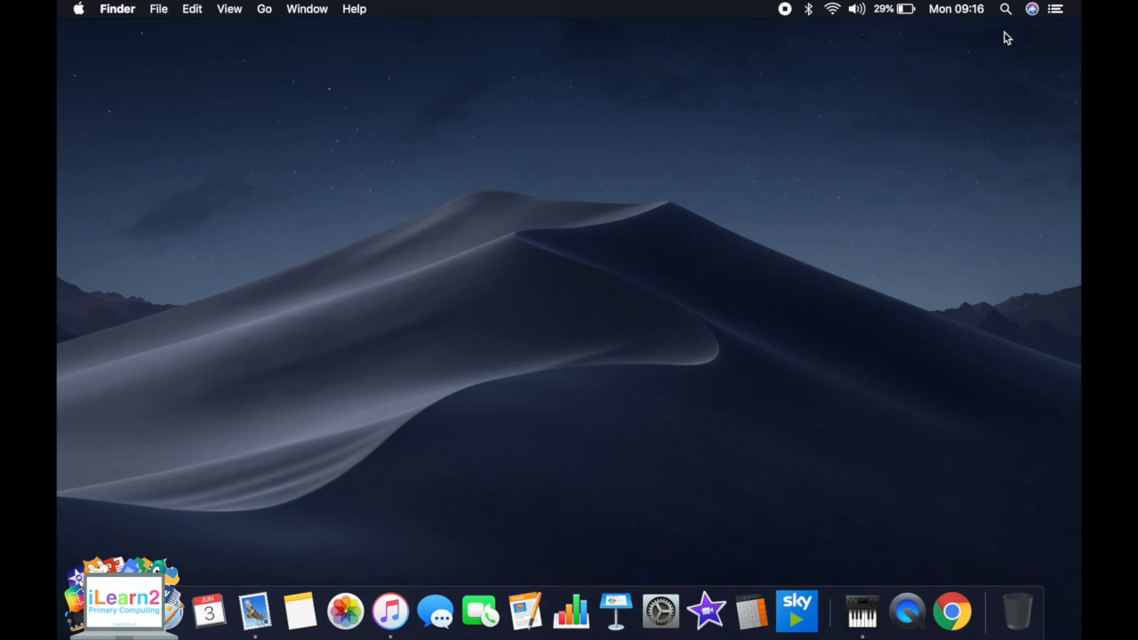
# - Search Spotlight for 'midi' to bring up Audio MIDI Setup as the top hit
pyautogui.click(1005, 9)
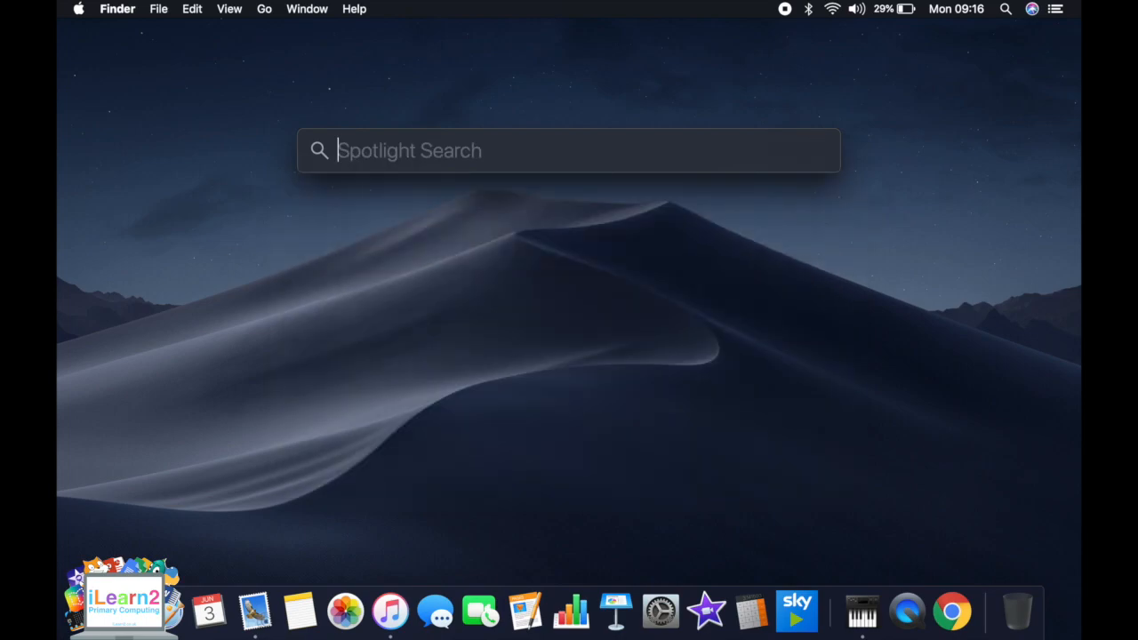
pyautogui.write('midi')
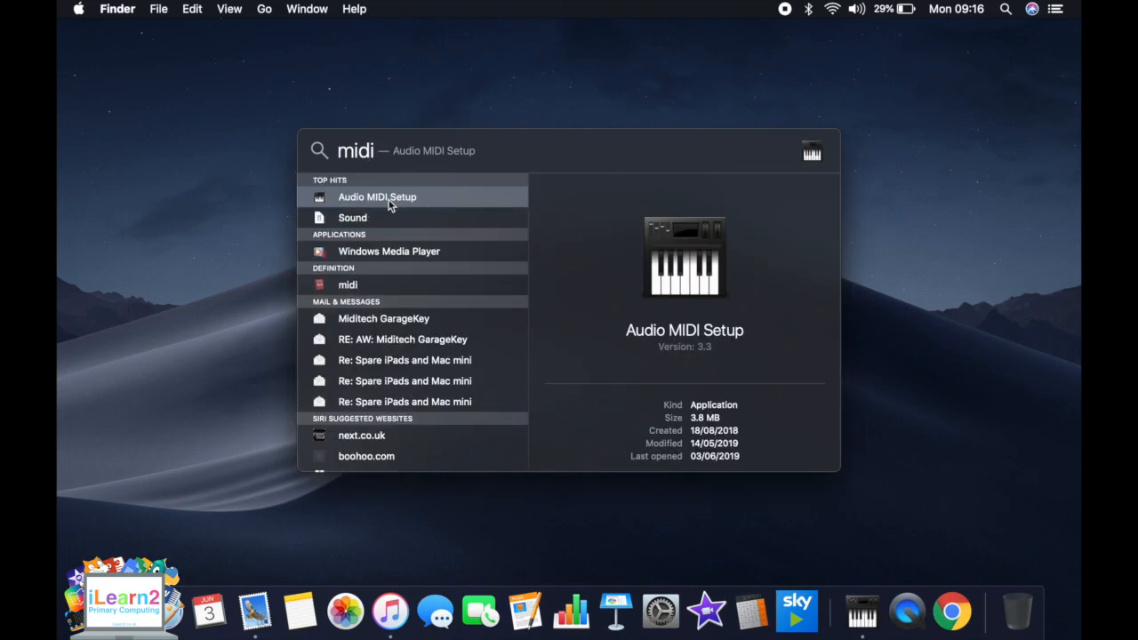
pyautogui.moveTo(411, 198)
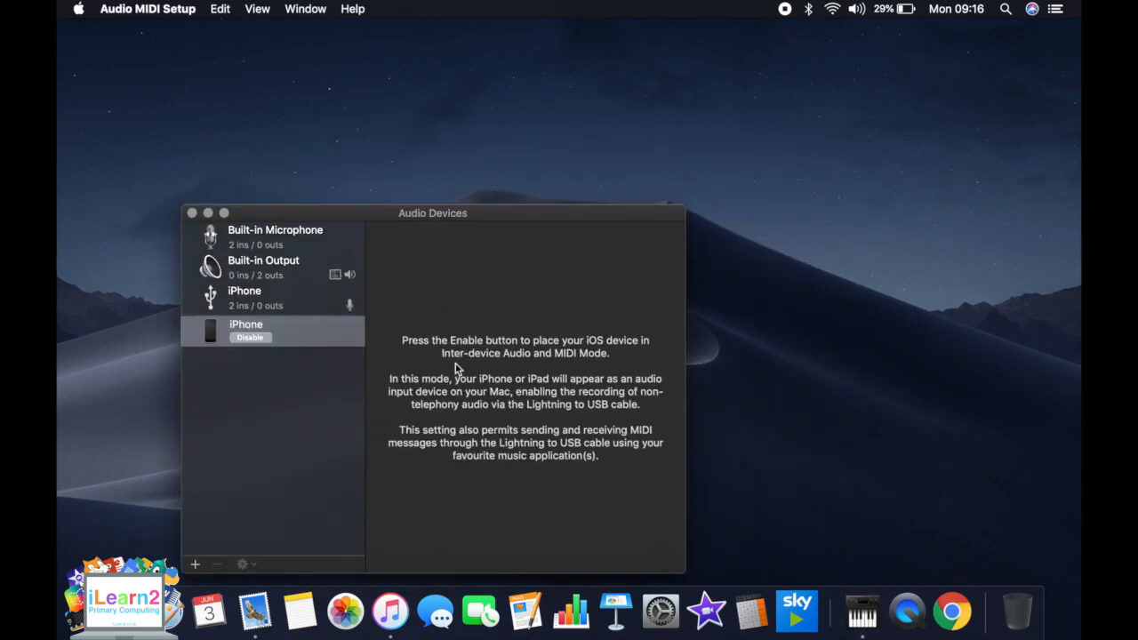
pyautogui.moveTo(313, 358)
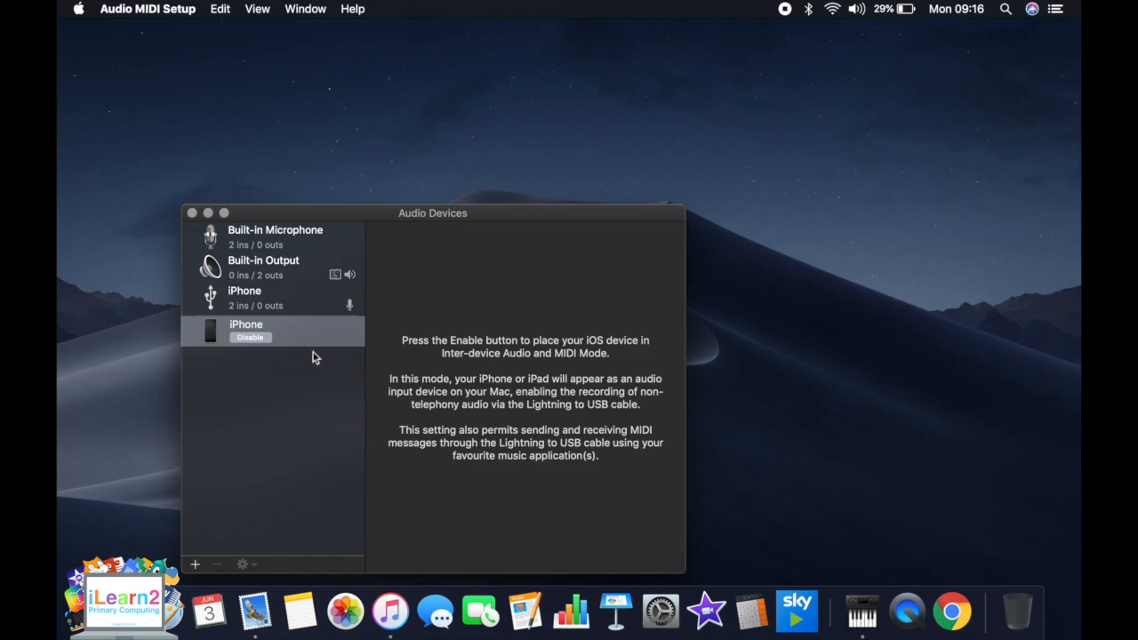
pyautogui.moveTo(304, 355)
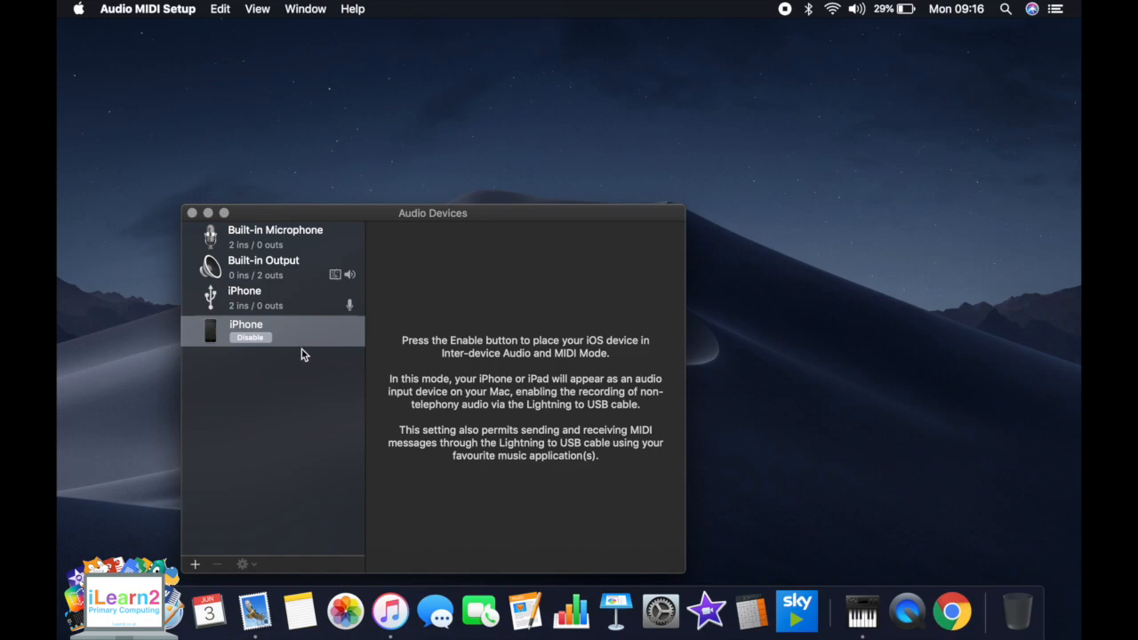
pyautogui.moveTo(294, 342)
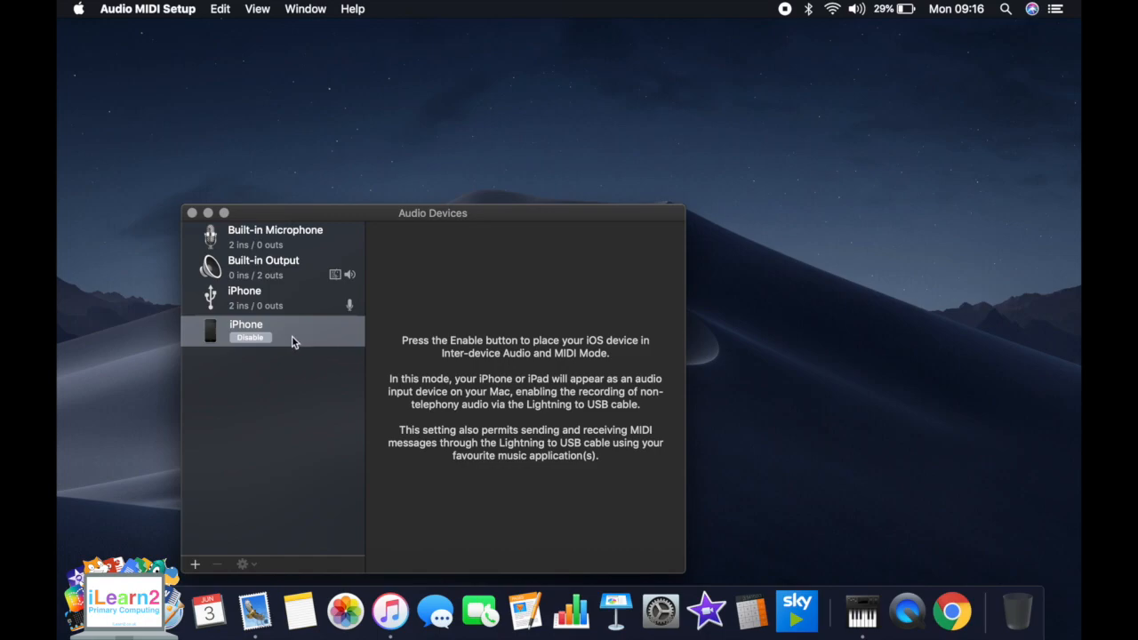
pyautogui.moveTo(269, 358)
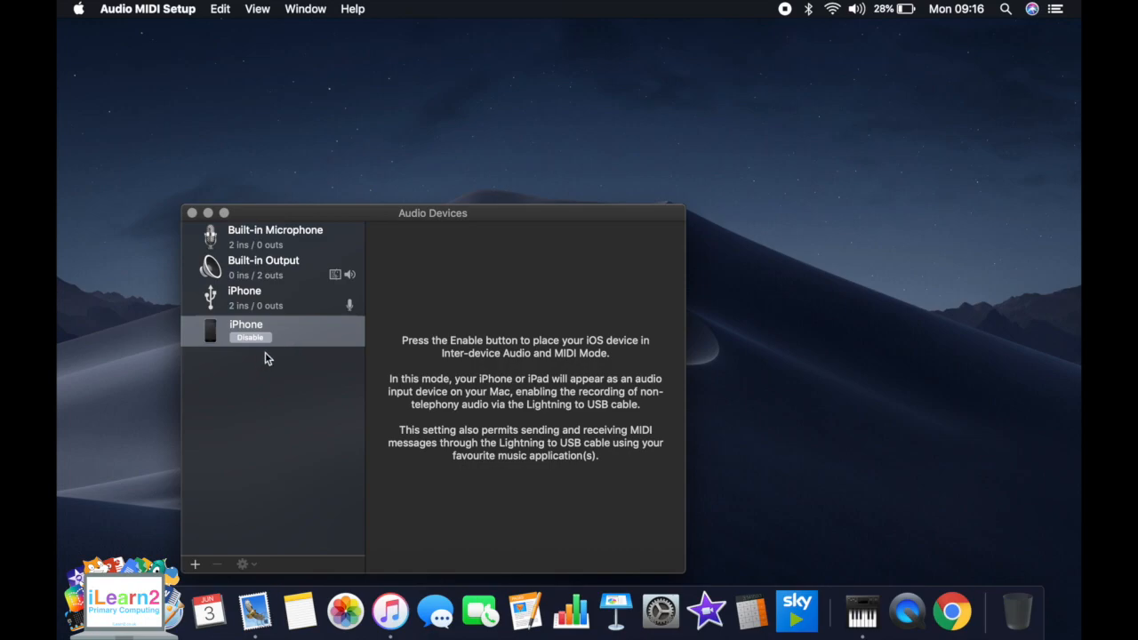
pyautogui.moveTo(274, 345)
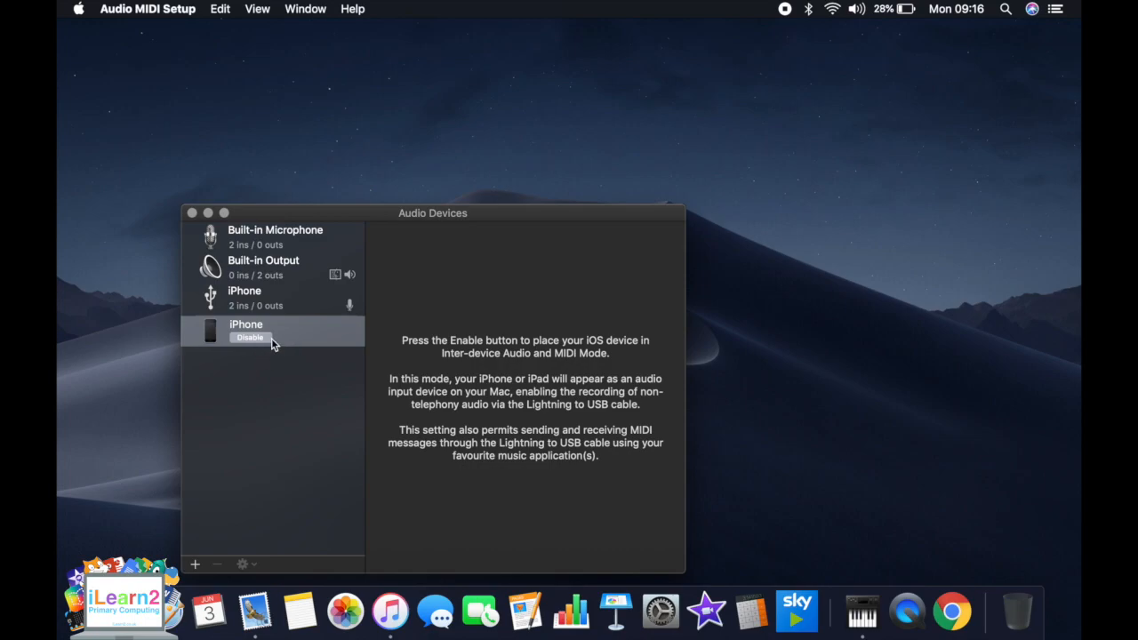
pyautogui.moveTo(250, 338)
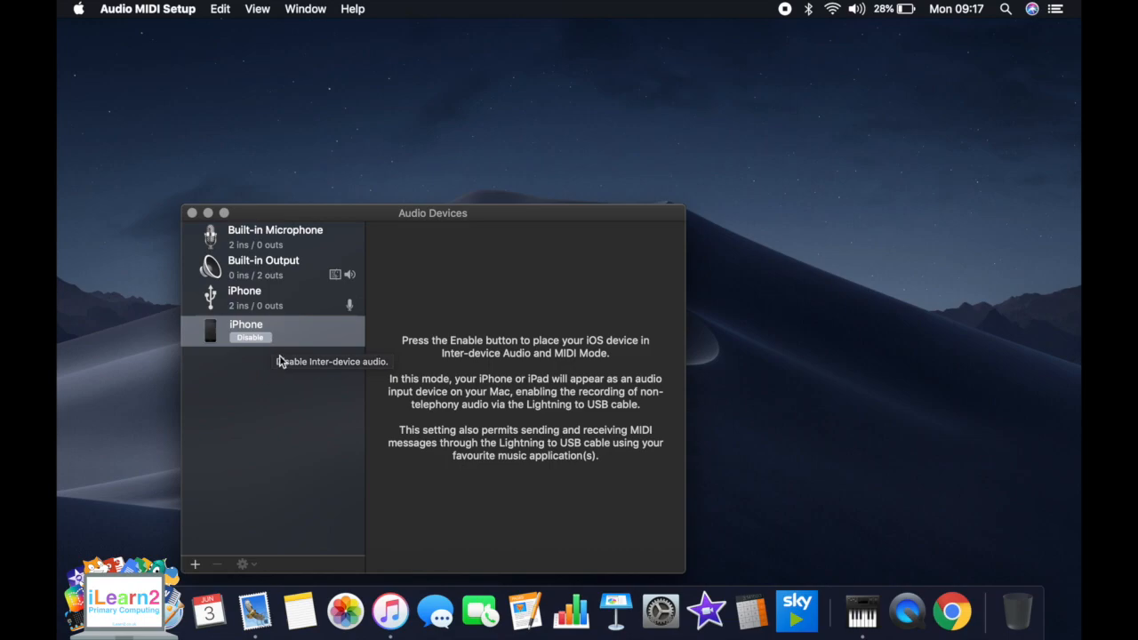
pyautogui.moveTo(289, 346)
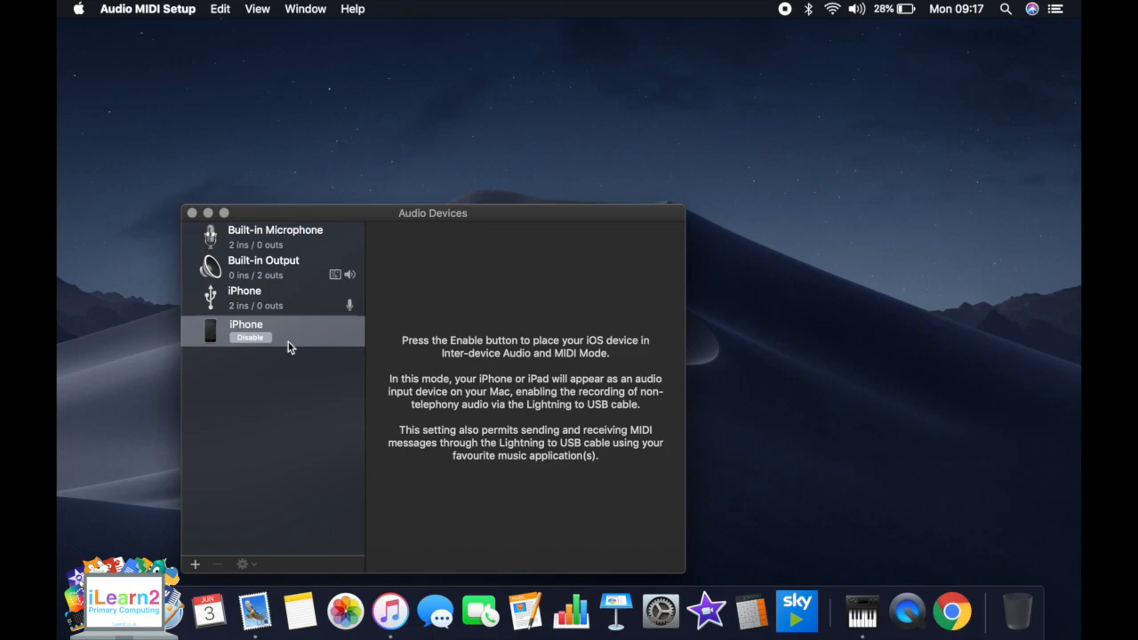
pyautogui.moveTo(269, 339)
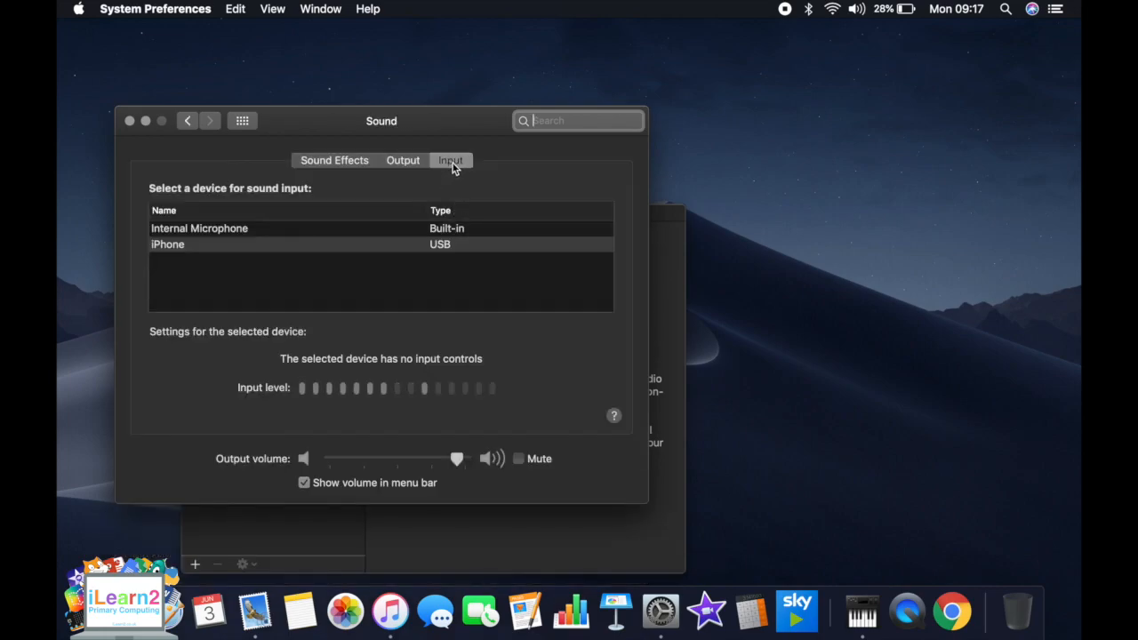
pyautogui.moveTo(194, 253)
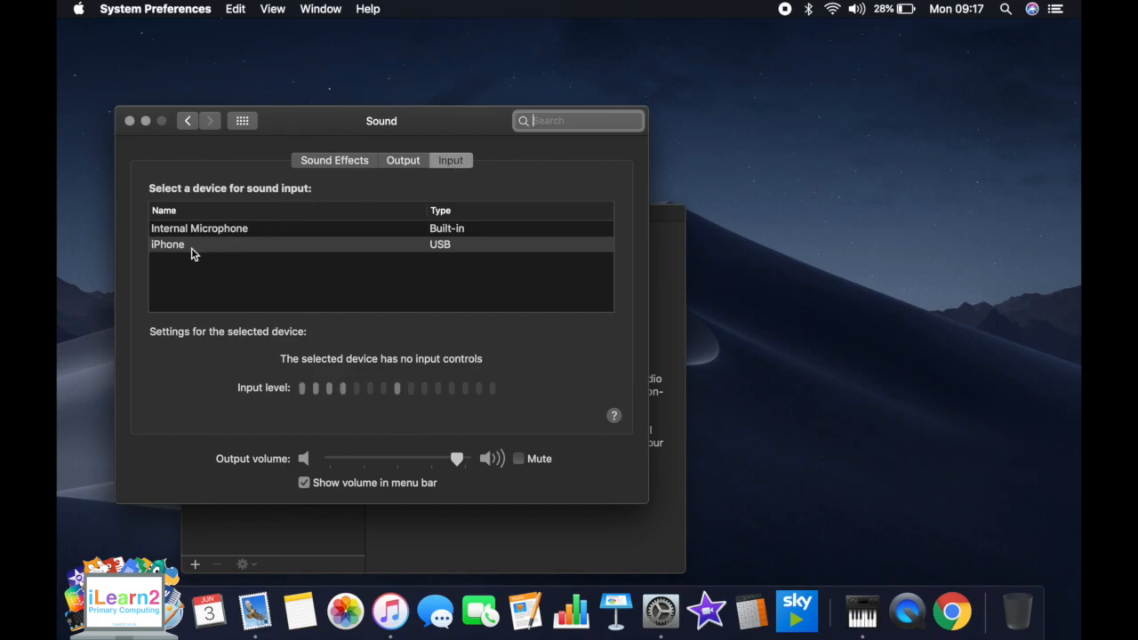
pyautogui.moveTo(232, 299)
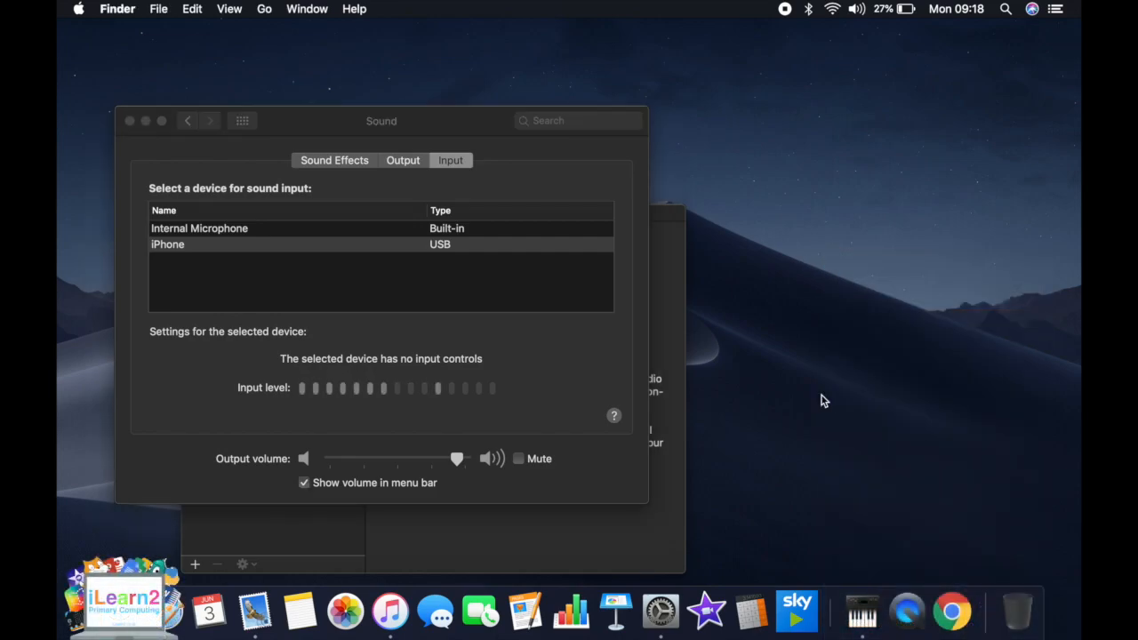
pyautogui.moveTo(836, 289)
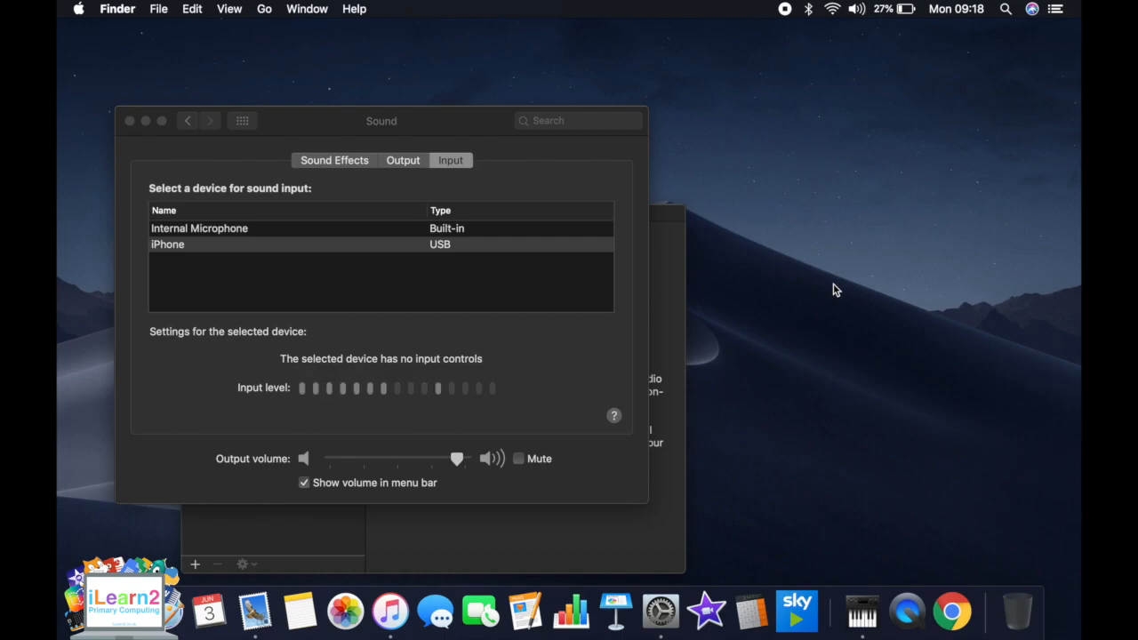
pyautogui.moveTo(810, 323)
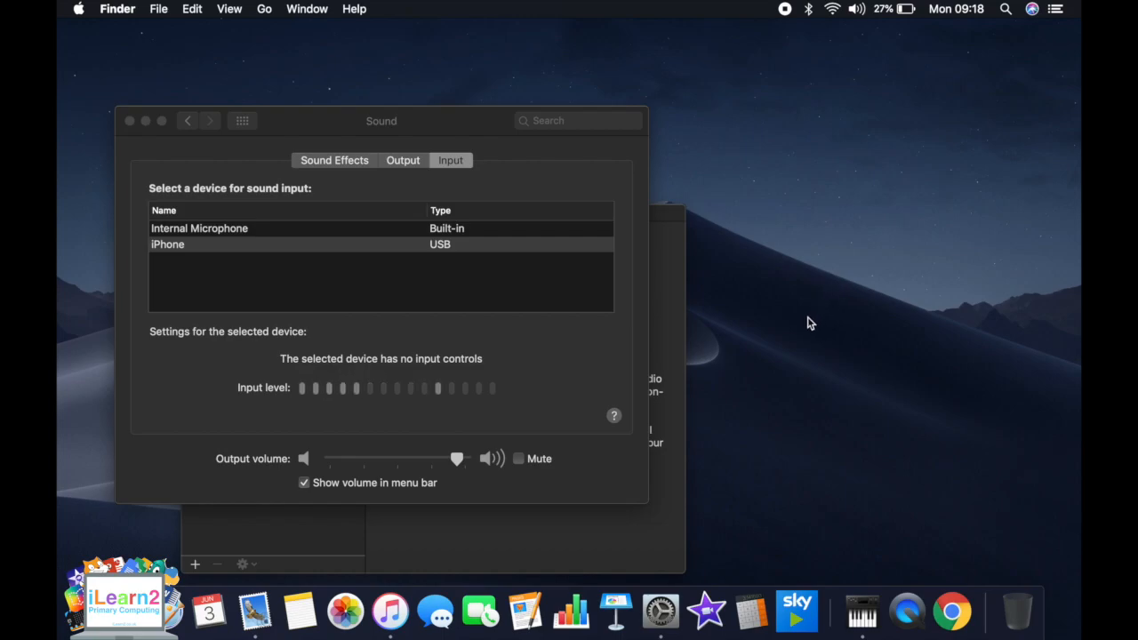